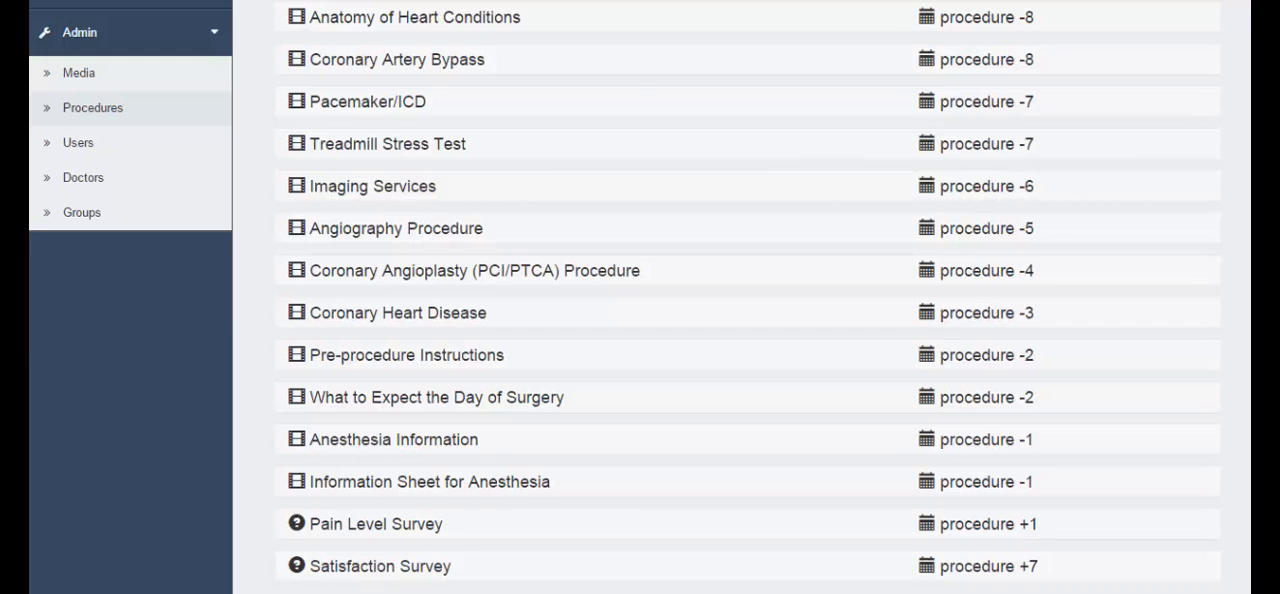
- Expand the Pain Level Survey task to show its day-after trigger and 2-day repeat
left_click(375, 523)
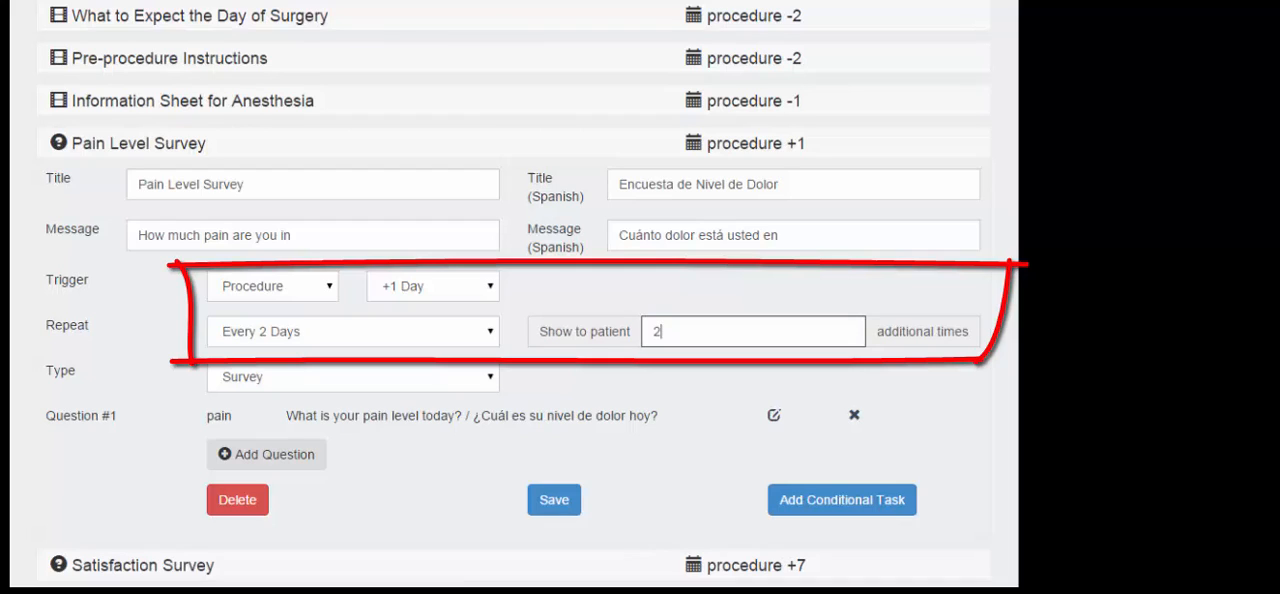
left_click(773, 415)
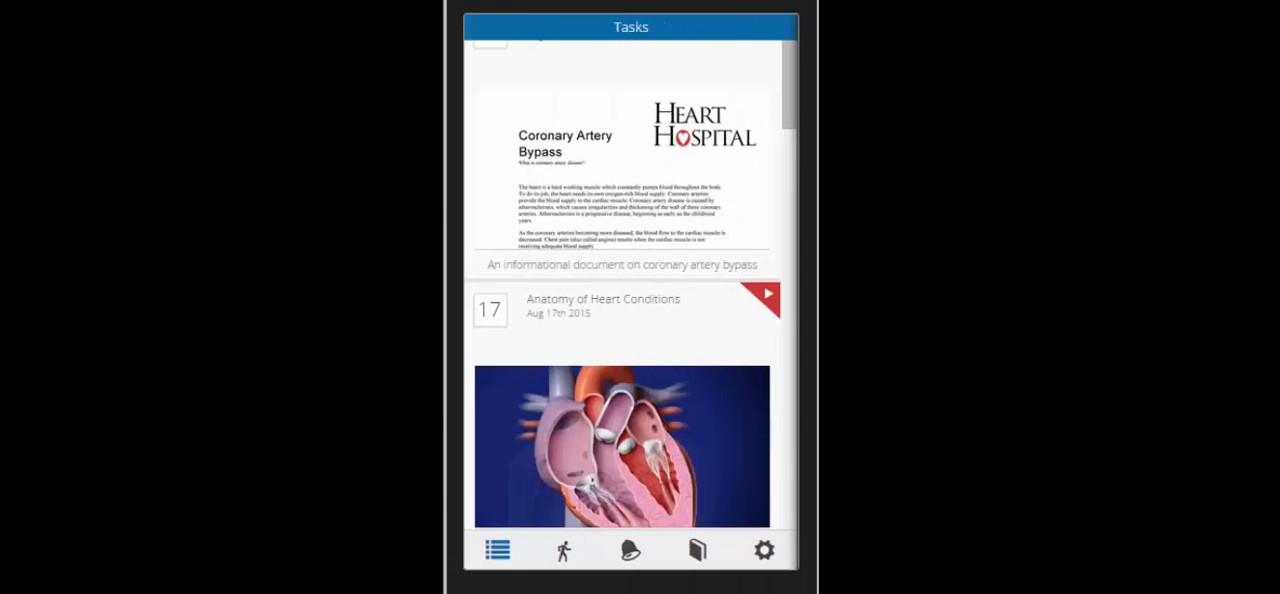
- View the heart hospital's Videos library, then its Documents list
left_click(630, 550)
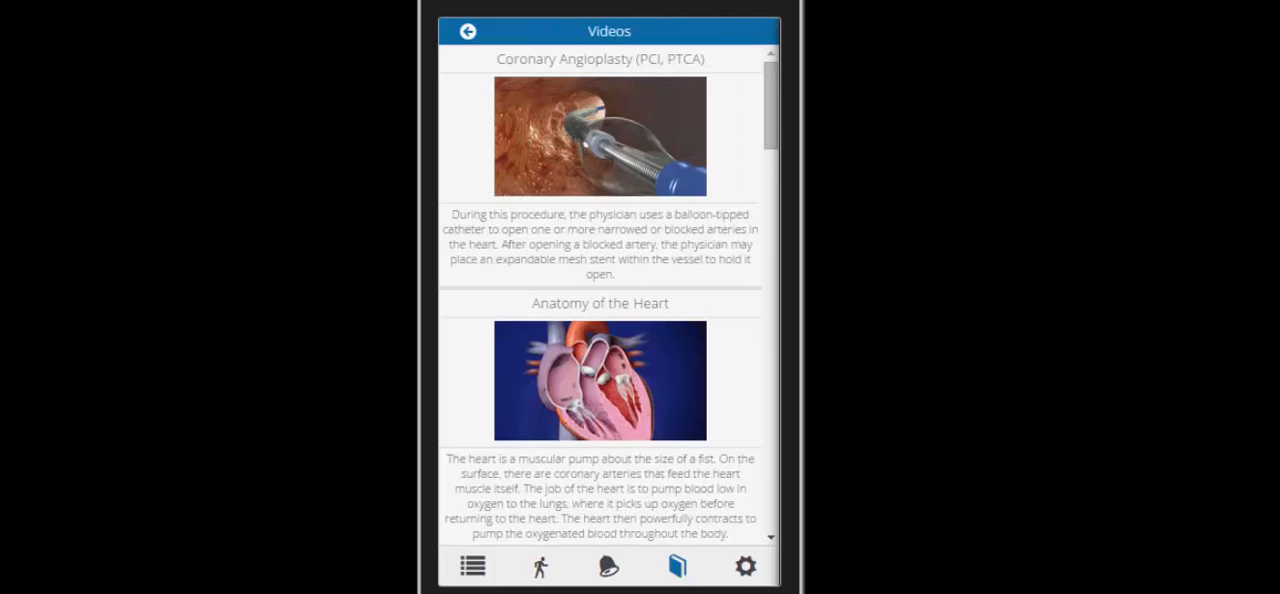
left_click(677, 566)
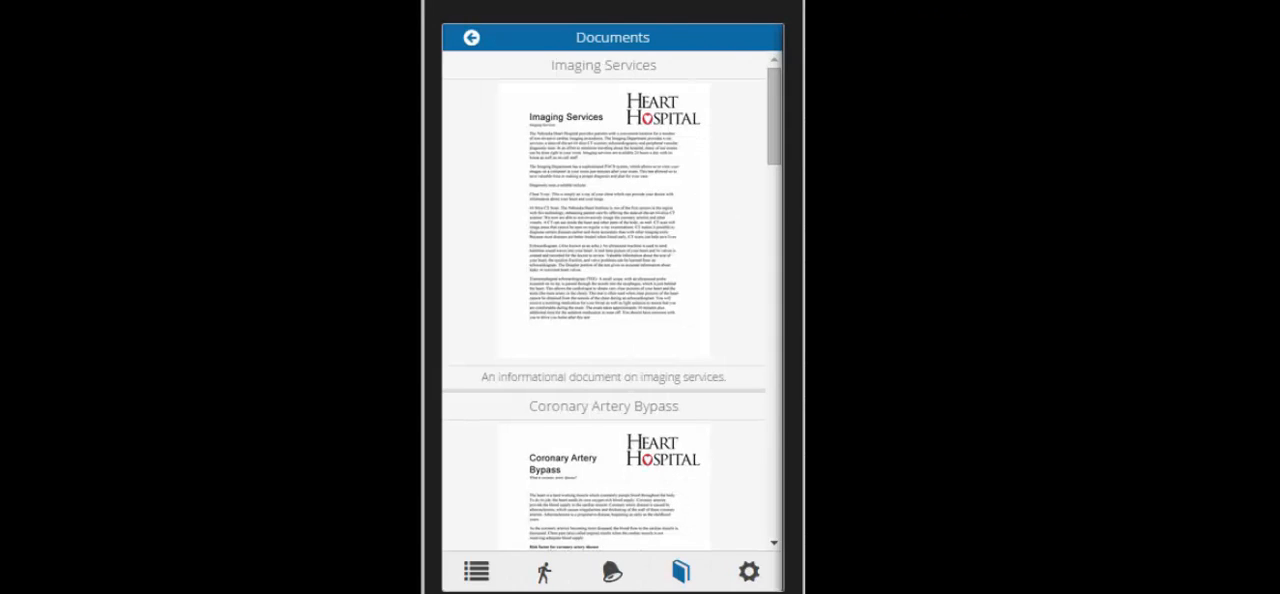